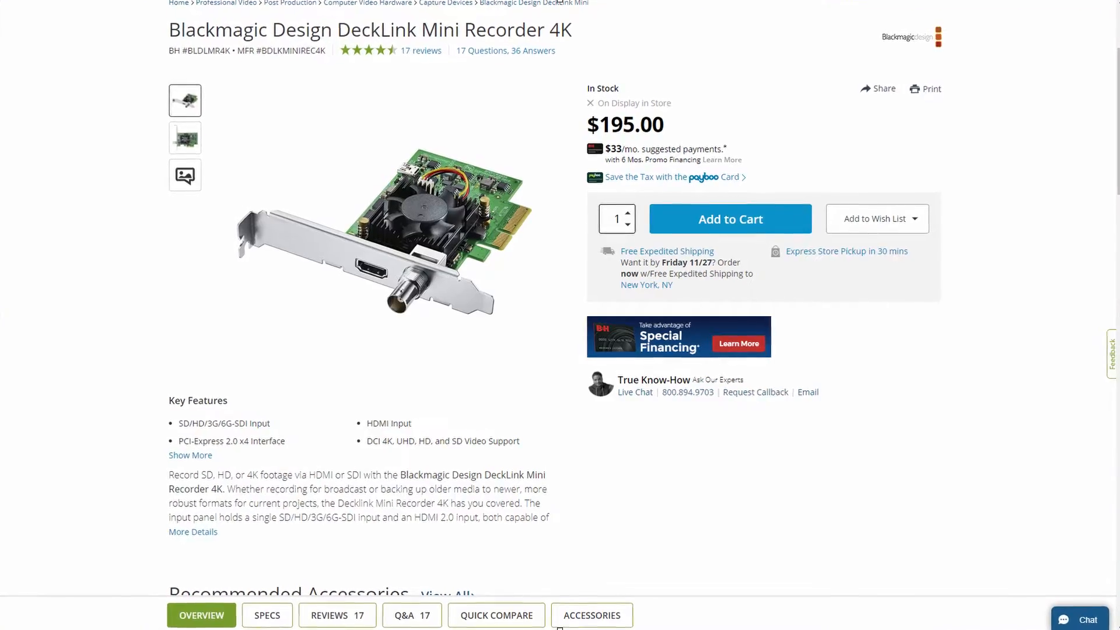
Reveal the Workspace menu's Video Clean Feed outputs, showing None chosen and Generic Non-PnP Monitor available.
scroll(down, 3)
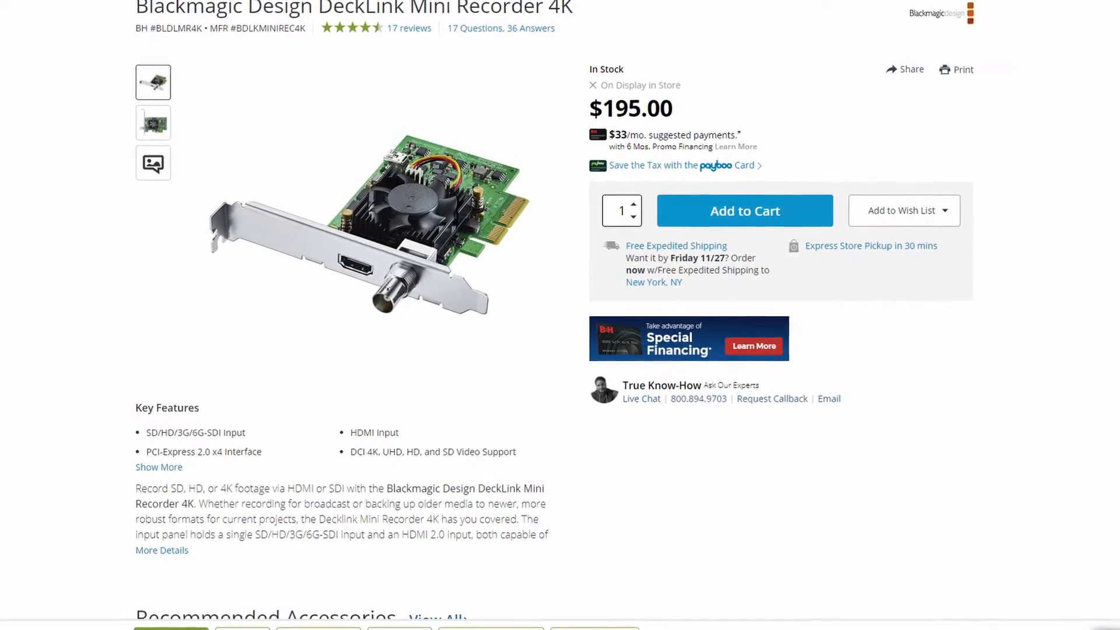
scroll(down, 3)
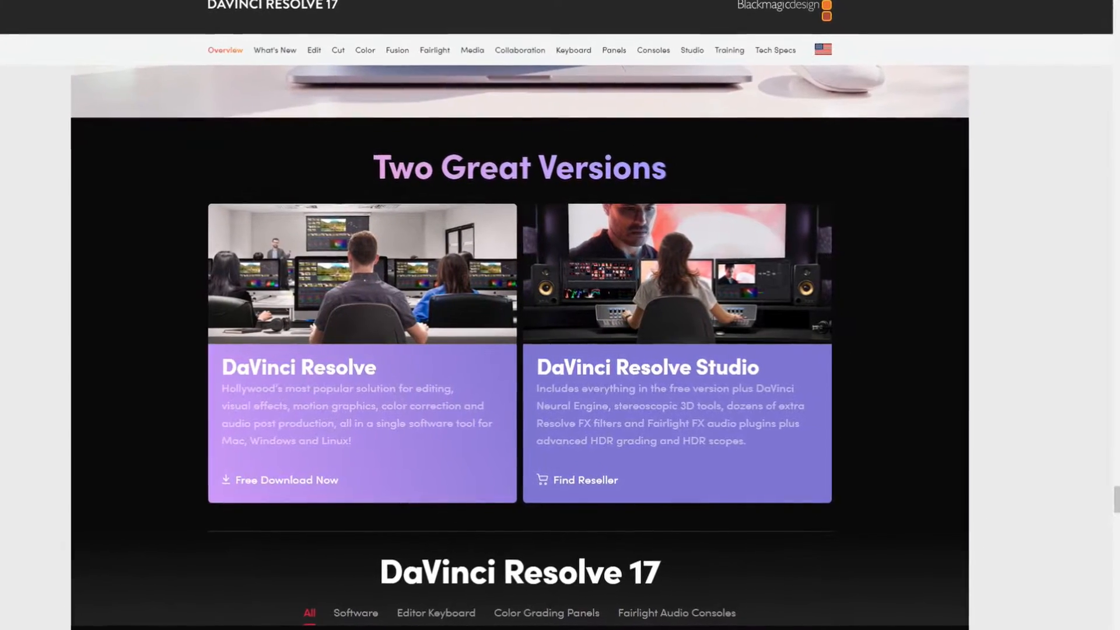
scroll(down, 3)
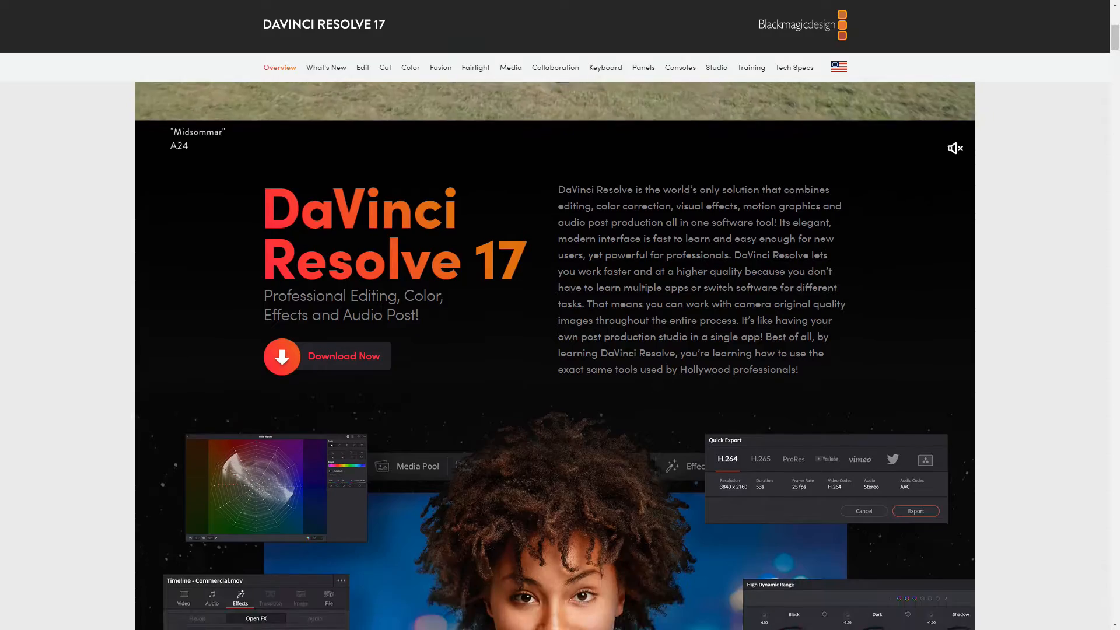
scroll(down, 3)
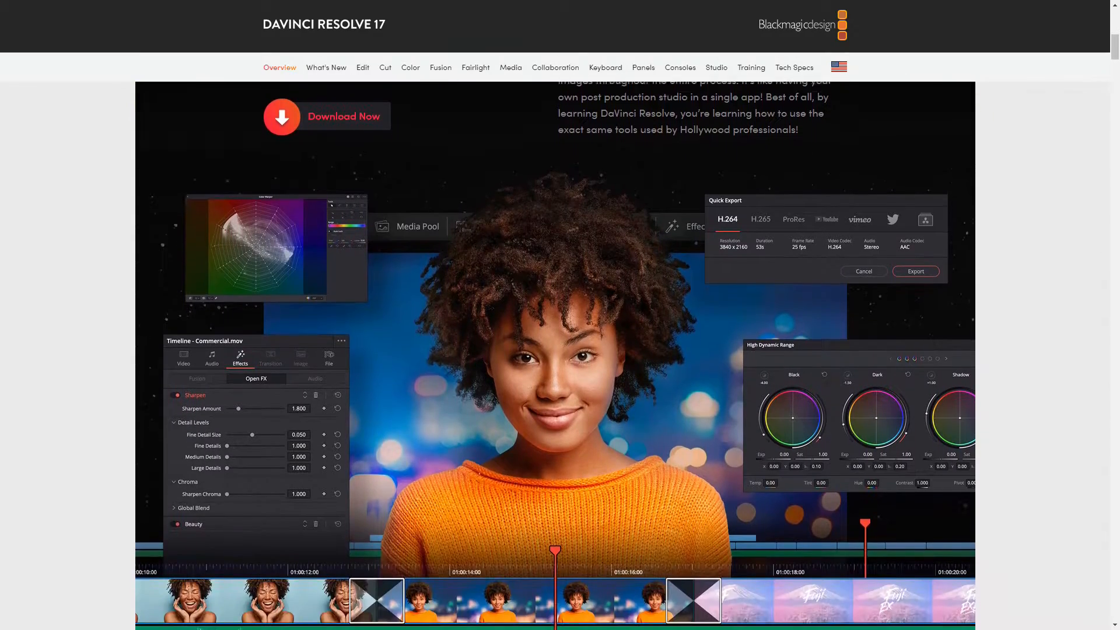
scroll(down, 3)
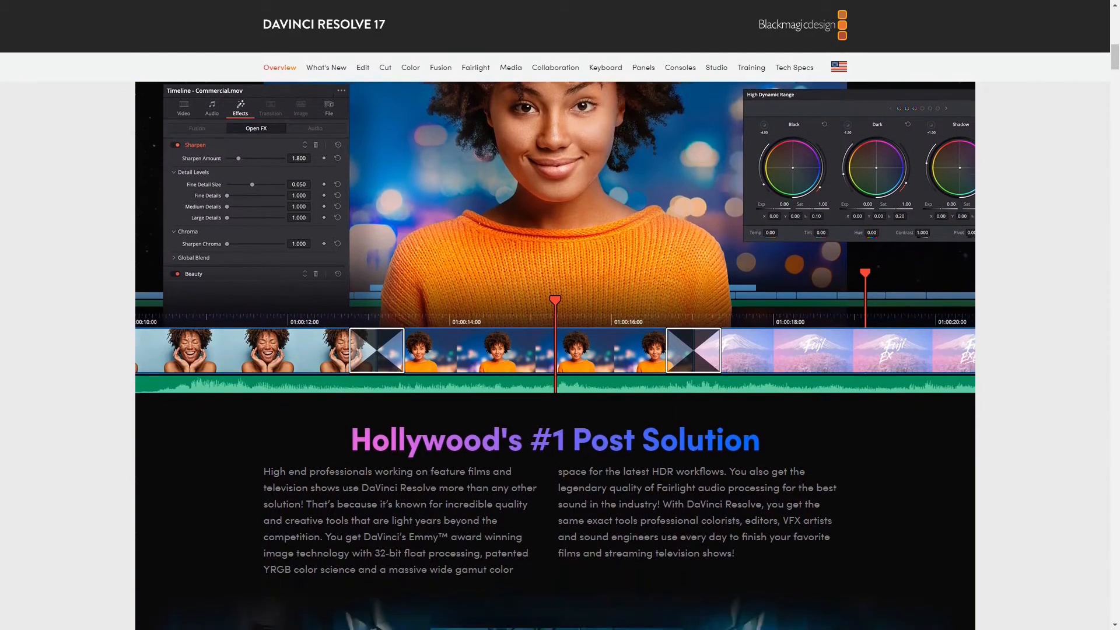
scroll(down, 3)
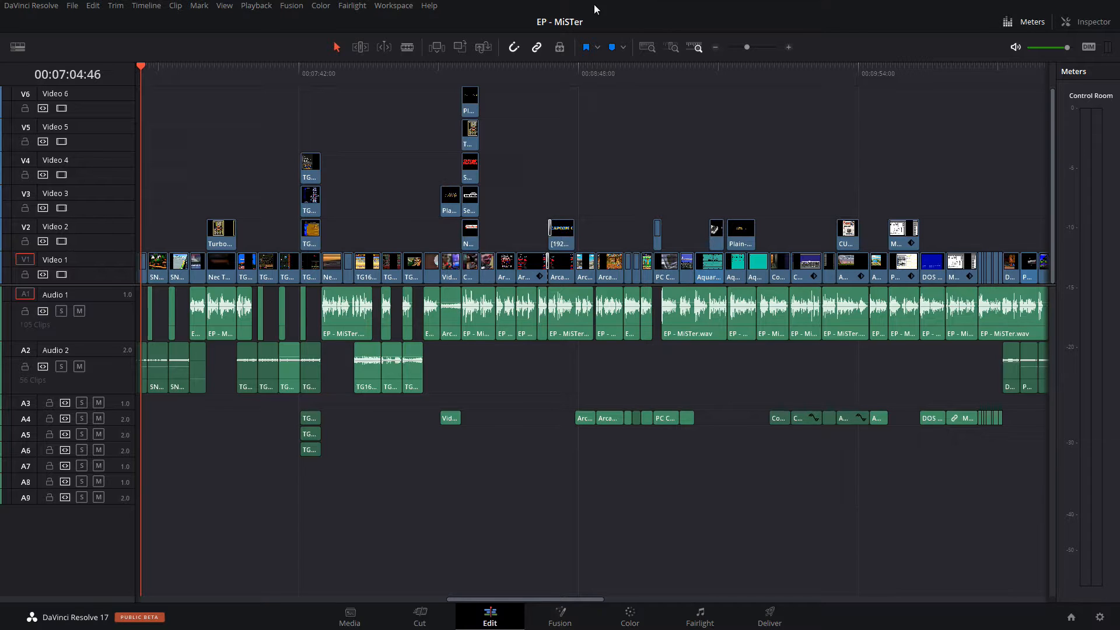
click(393, 6)
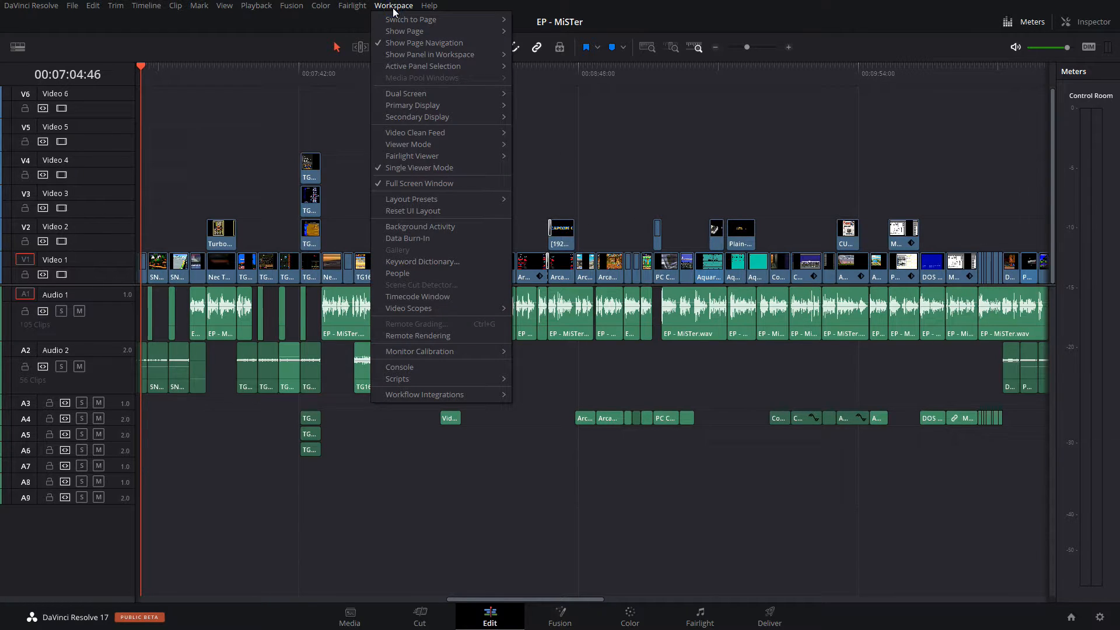
mouse_move(415, 132)
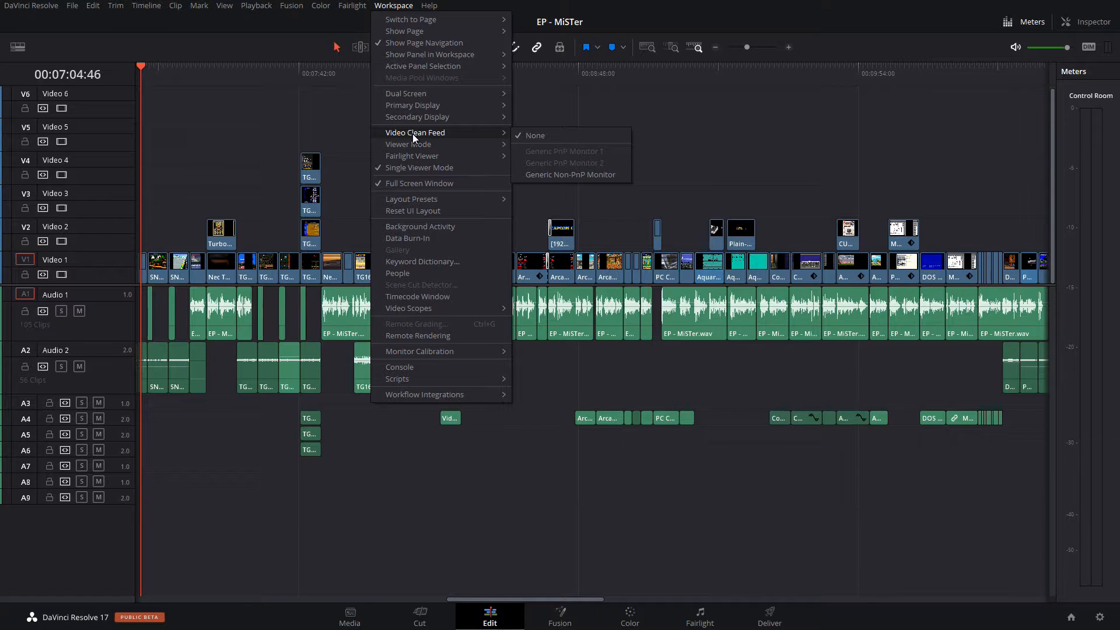
mouse_move(443, 141)
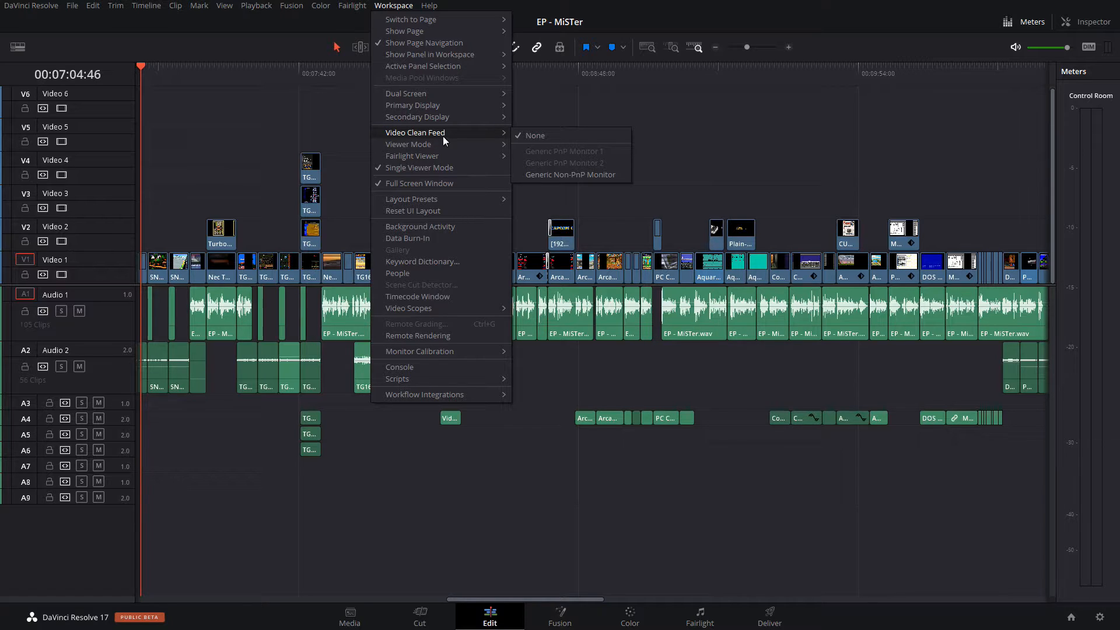
mouse_move(553, 158)
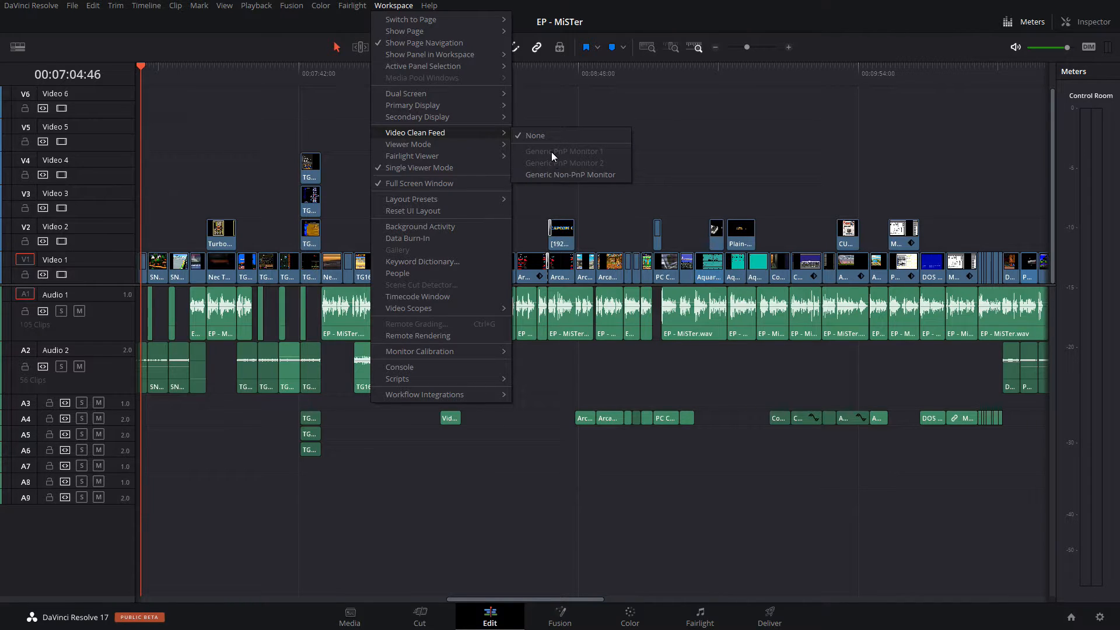
mouse_move(560, 160)
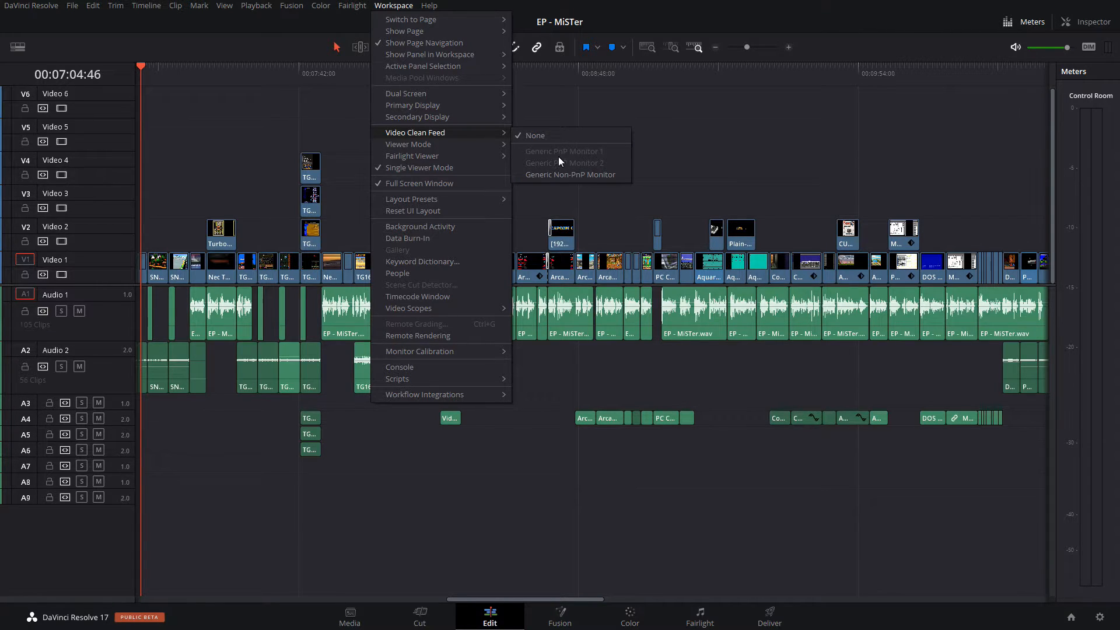
mouse_move(570, 175)
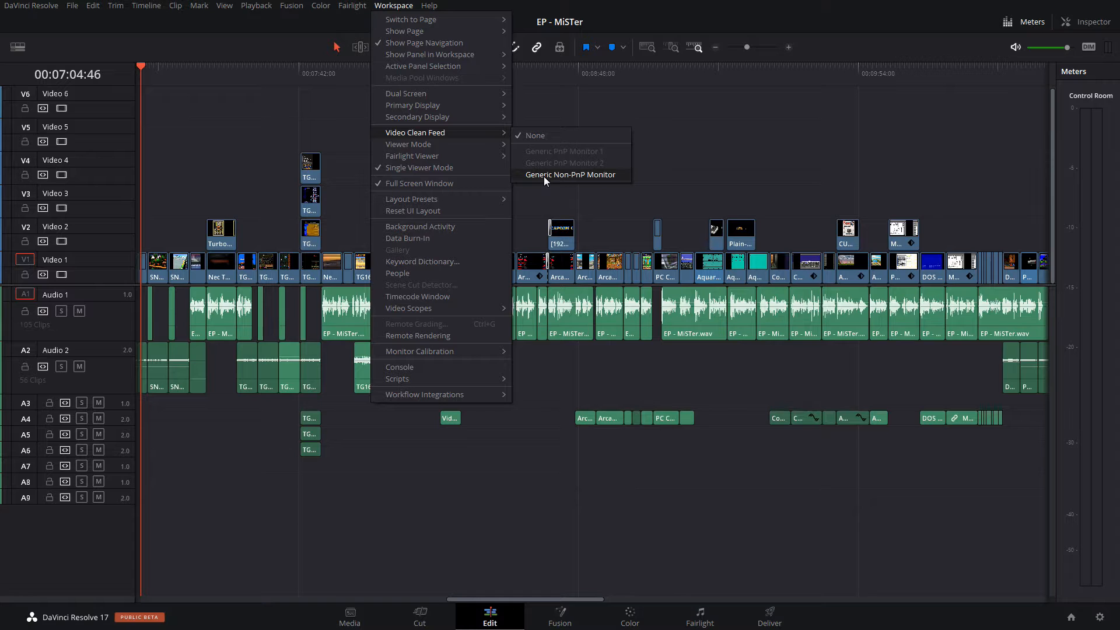